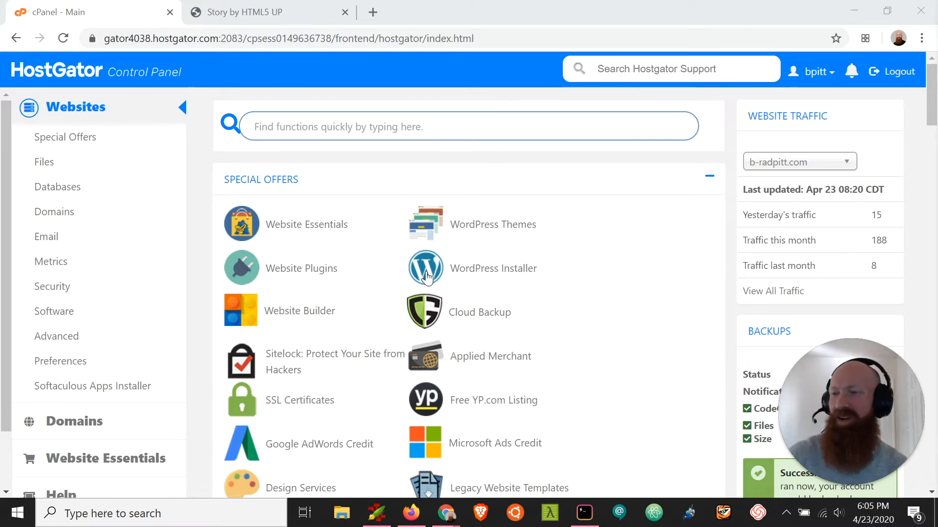
mouse_move(561, 299)
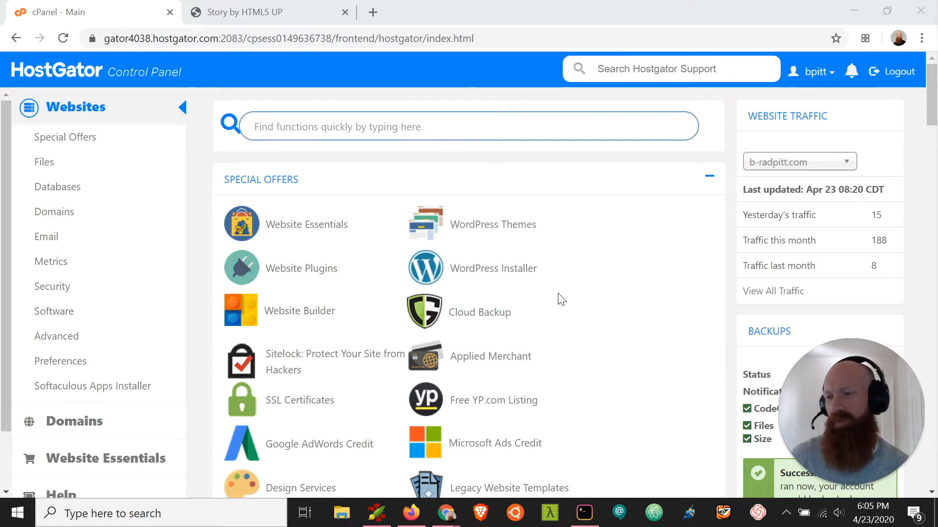
mouse_move(510, 337)
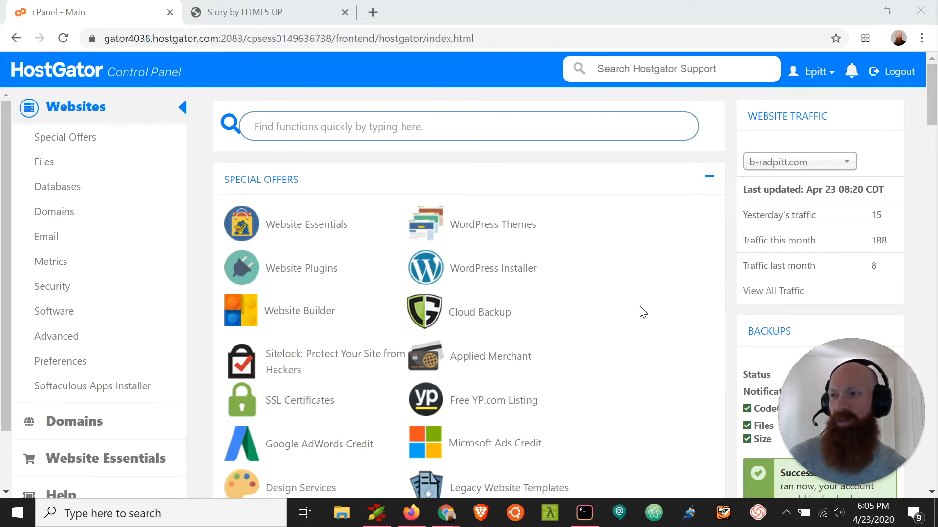
- Show the live Story by HTML5 UP site at html.hgtestingaccount.com
click(268, 11)
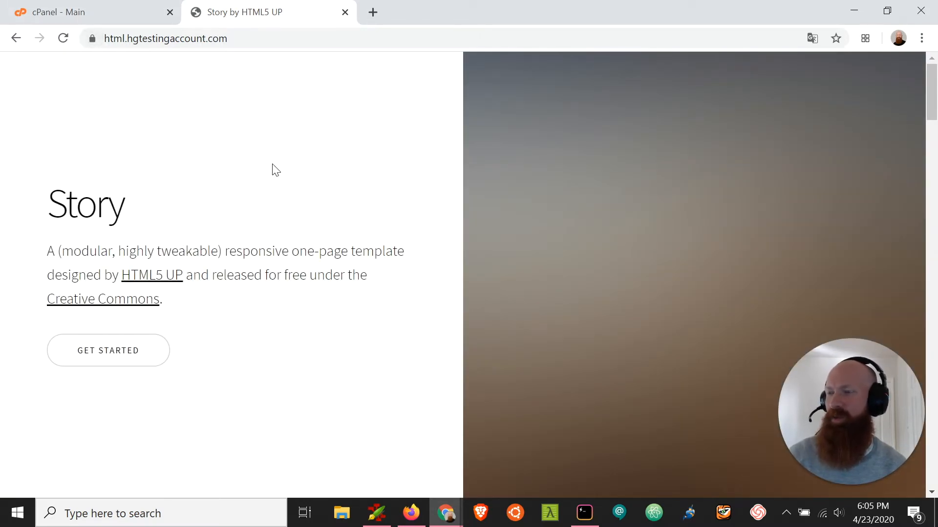
mouse_move(290, 229)
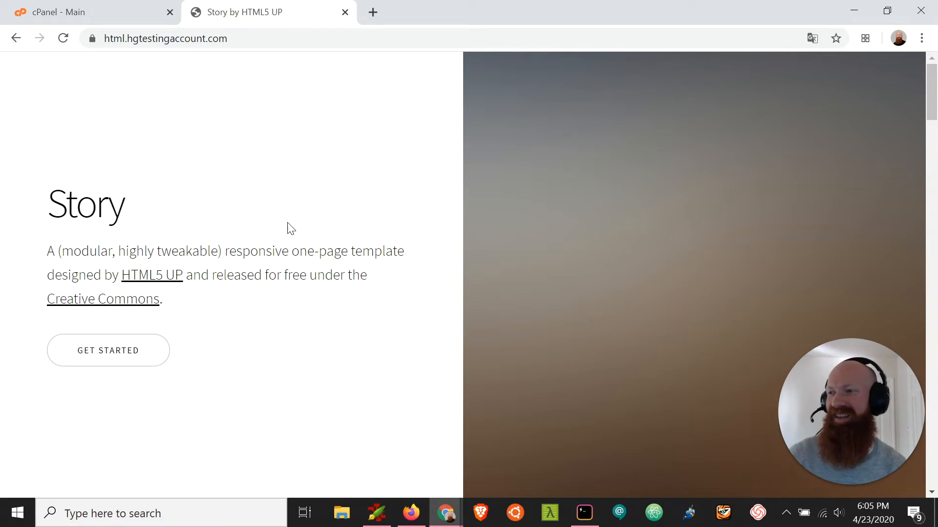
mouse_move(281, 244)
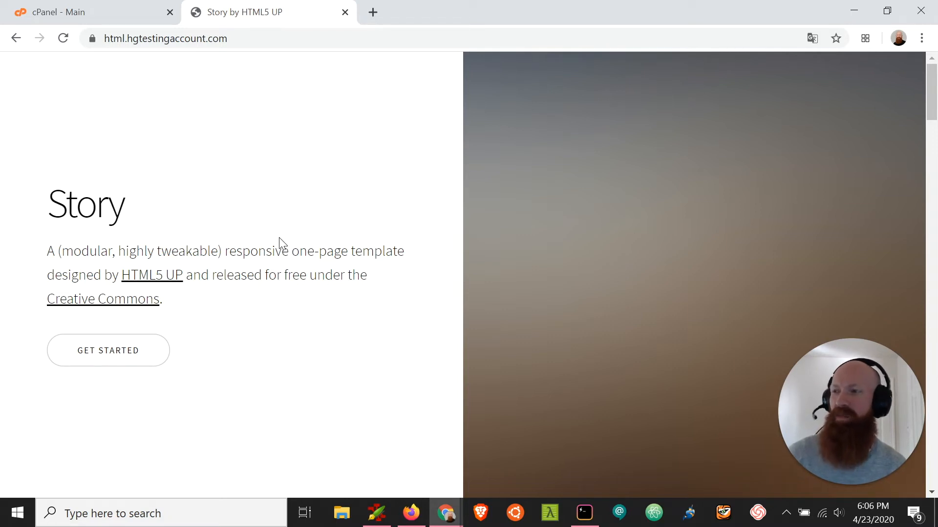
mouse_move(281, 243)
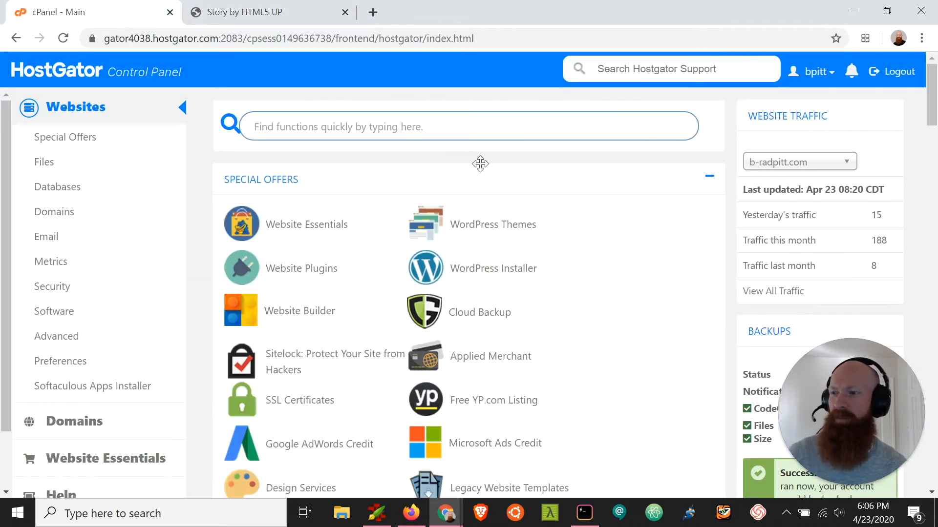
- Launch File Manager from cPanel's Files section onto the account home directory
scroll(down, 3)
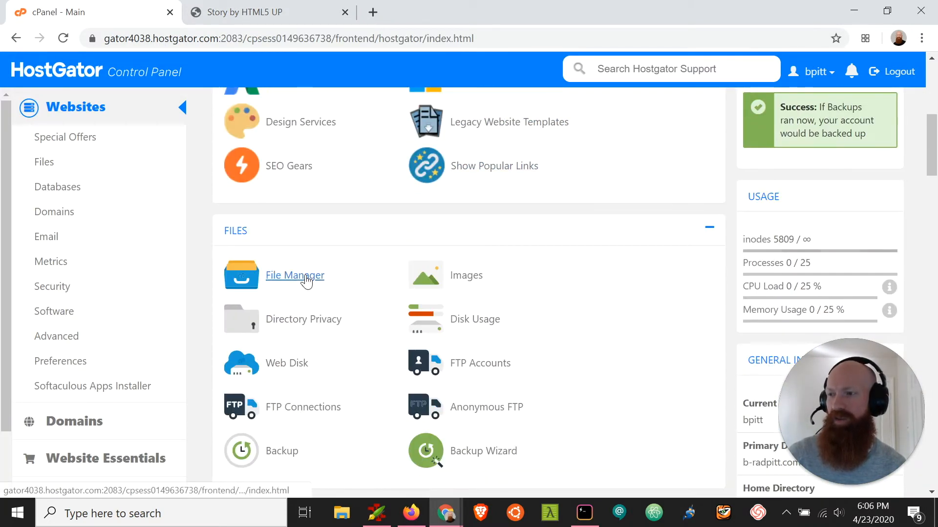
click(294, 275)
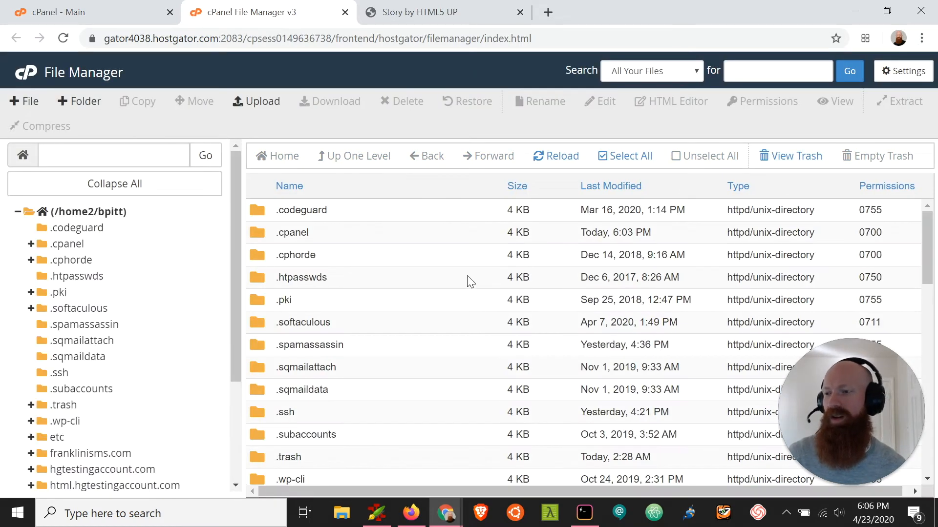
scroll(down, 3)
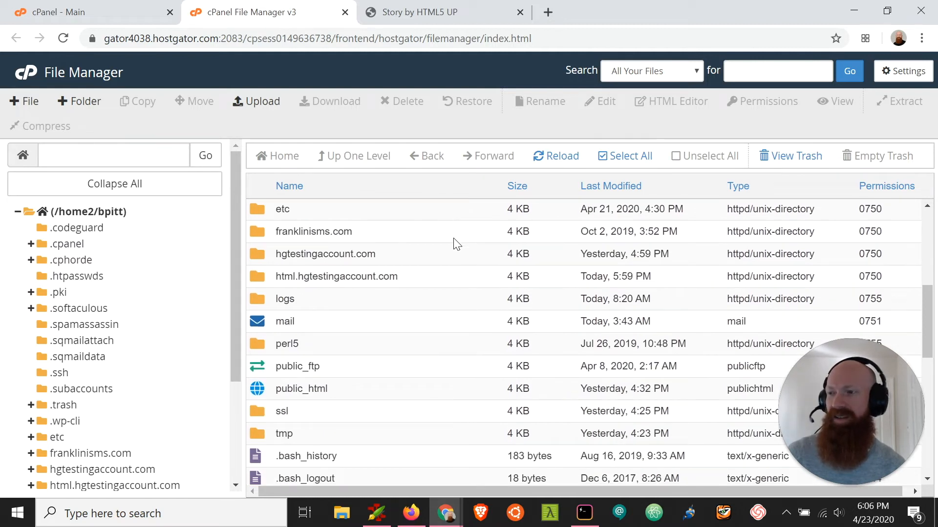
mouse_move(262, 284)
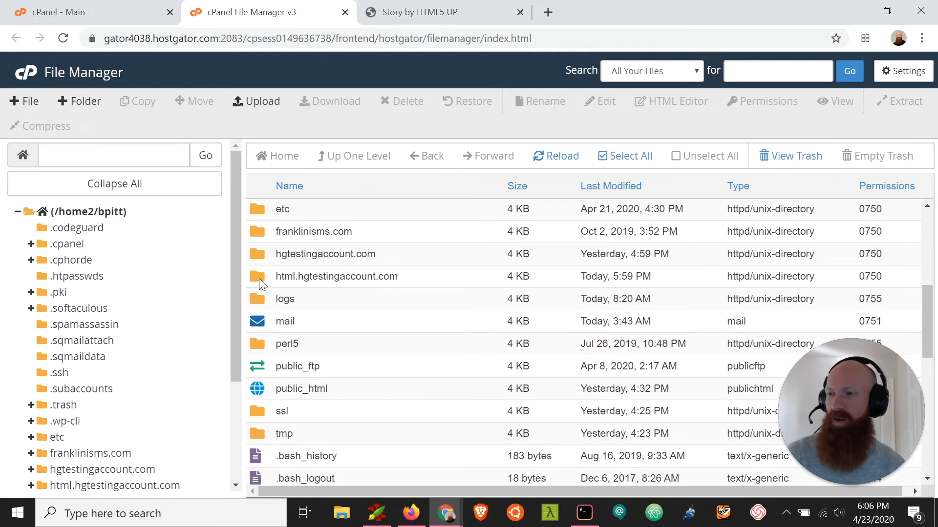
- Enter the html.hgtestingaccount.com folder showing index.html and html5up-story.zip
double_click(336, 277)
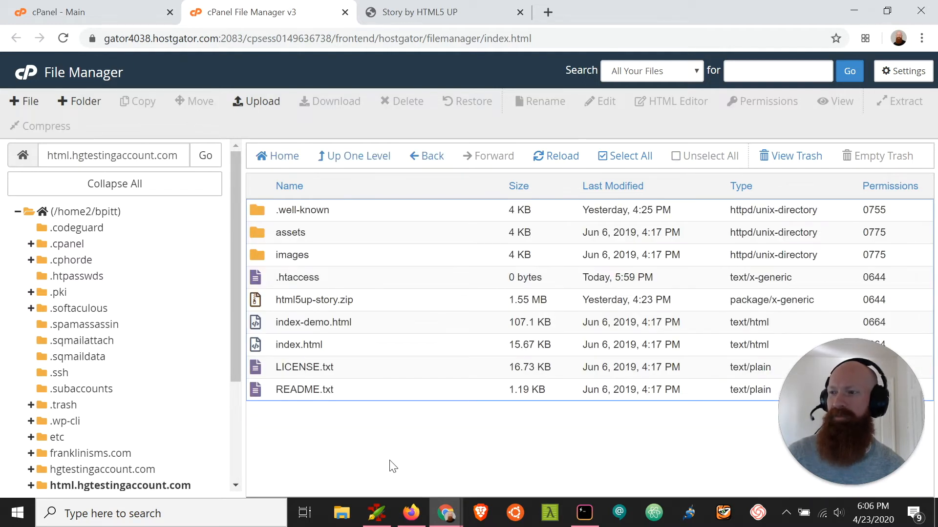
mouse_move(403, 444)
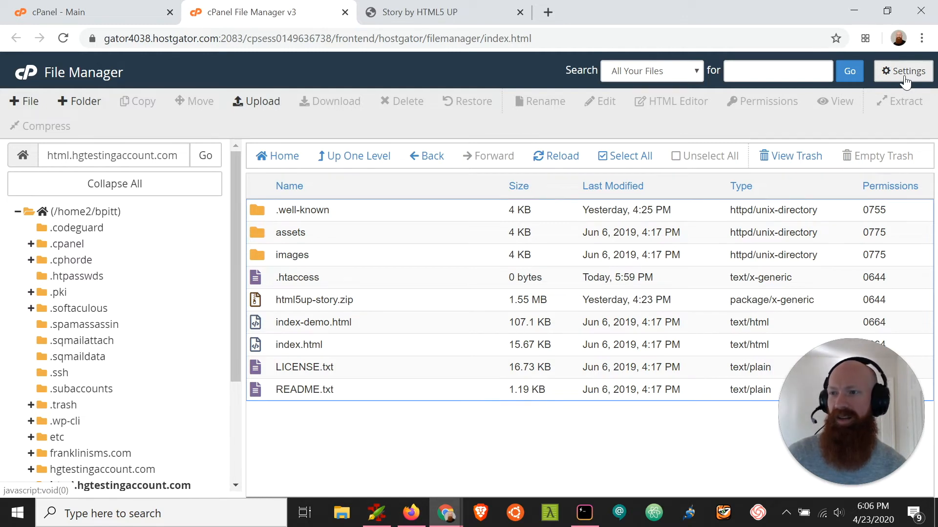
click(902, 70)
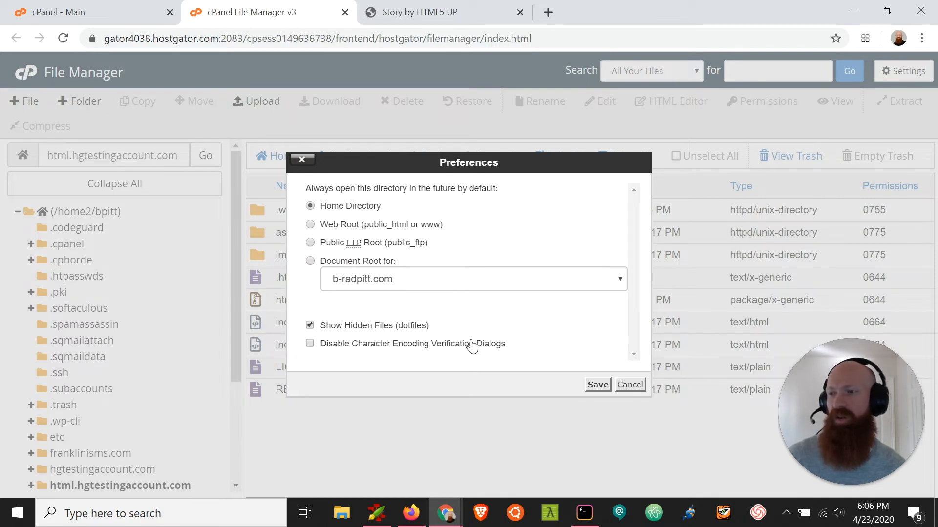
mouse_move(370, 345)
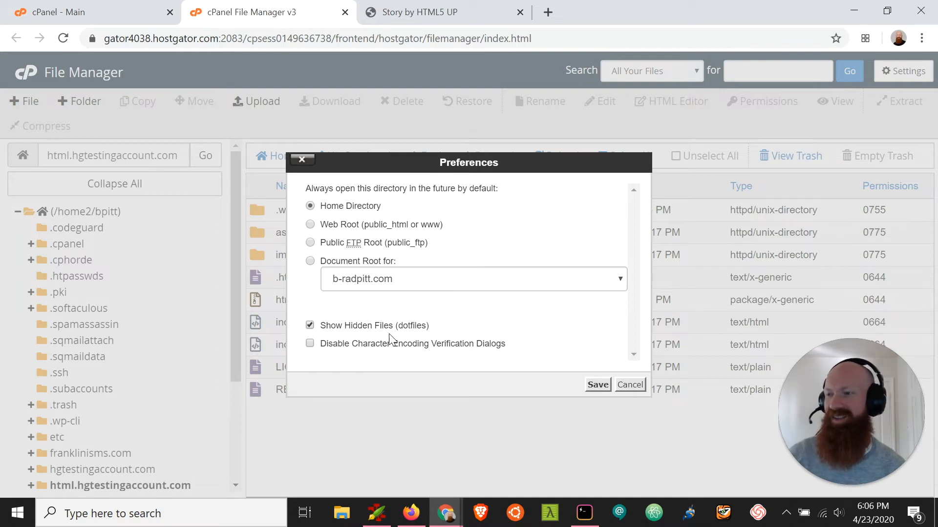
click(596, 385)
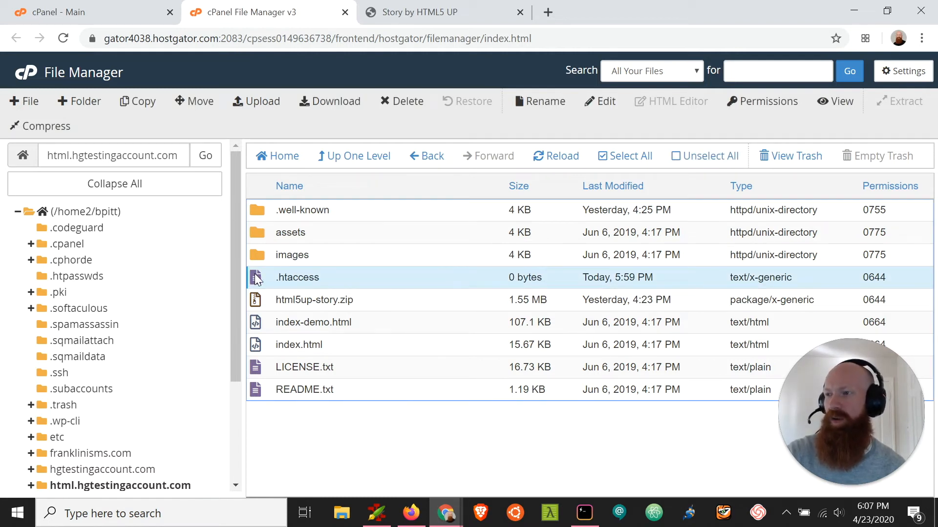
mouse_move(605, 100)
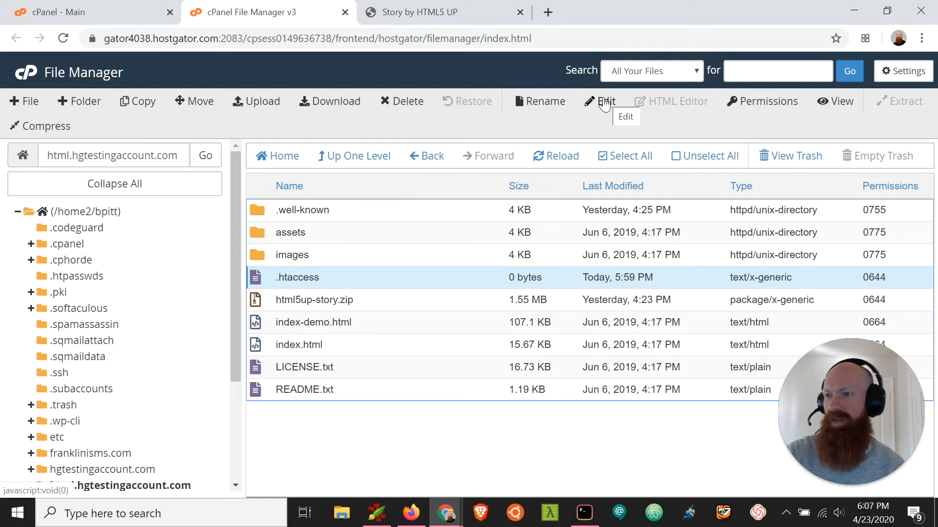
mouse_move(415, 225)
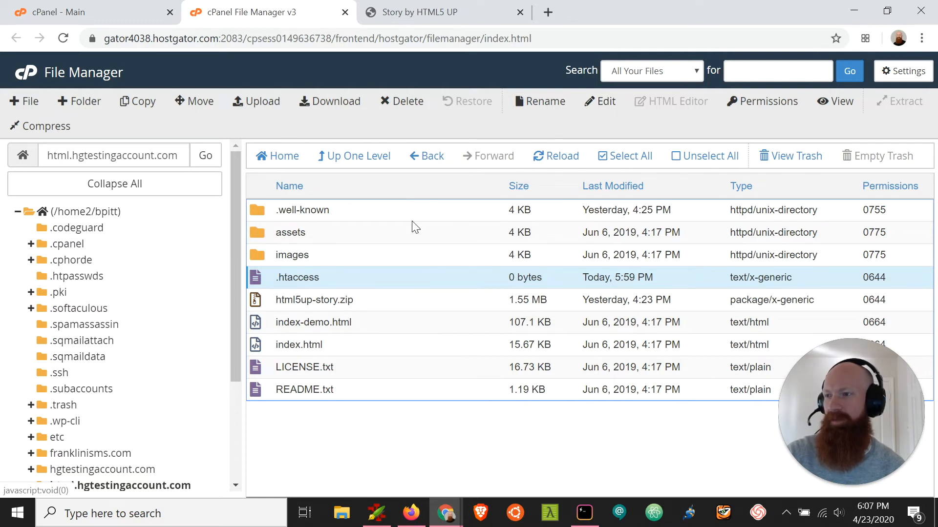
- Edit the .htaccess file in the code editor, keeping utf-8 encoding
right_click(297, 277)
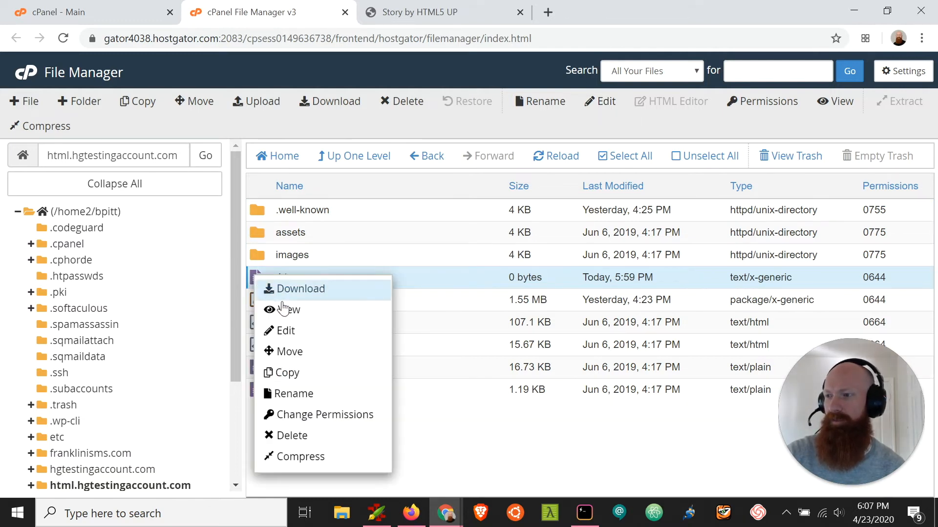
click(286, 331)
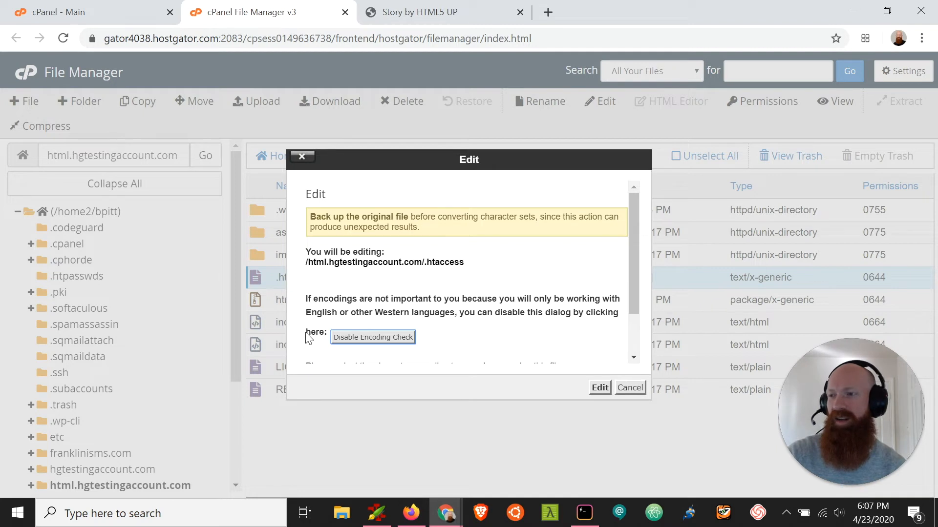
mouse_move(420, 342)
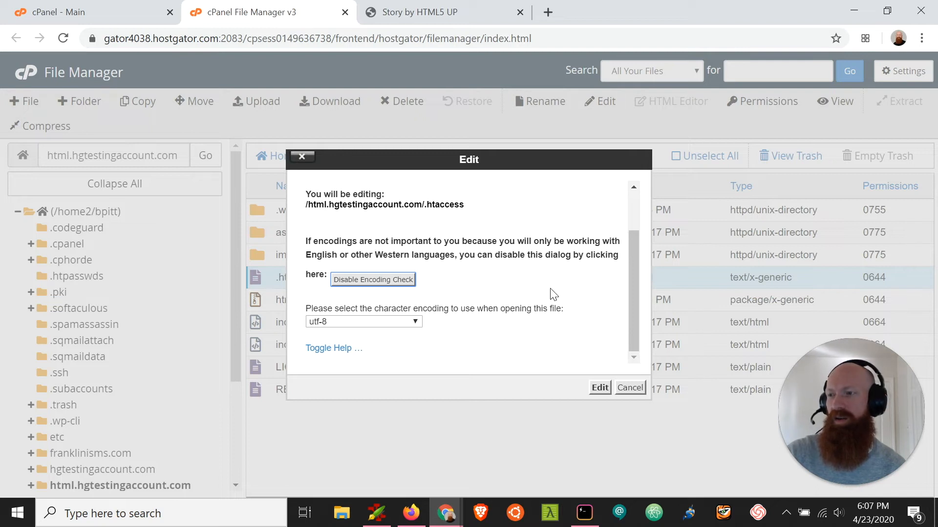
mouse_move(528, 295)
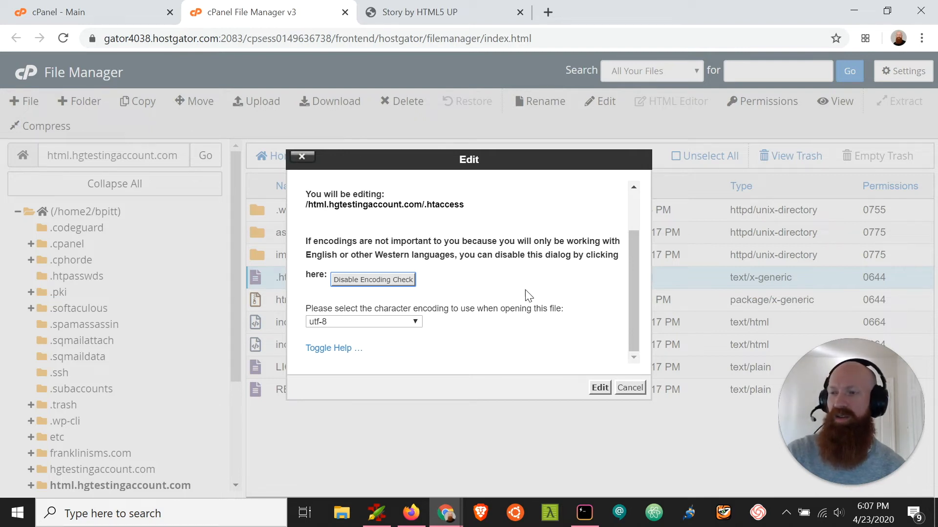
mouse_move(606, 363)
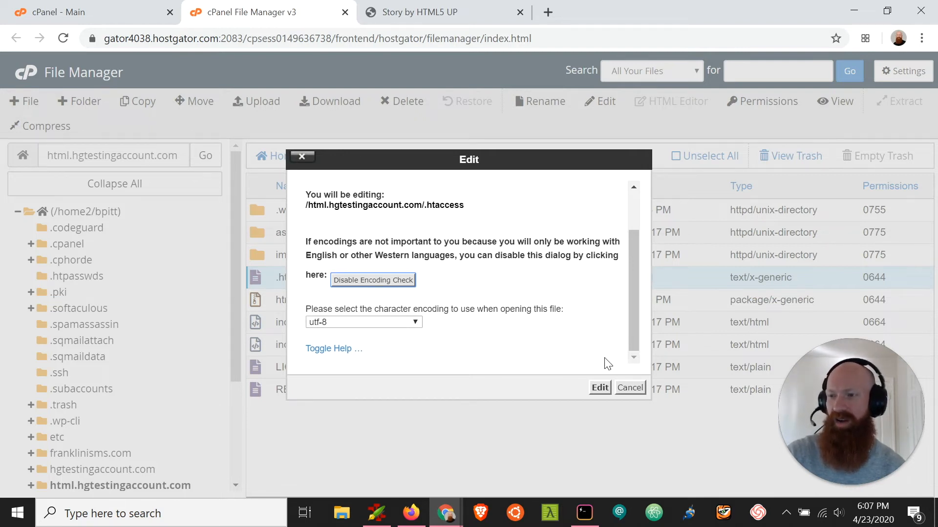
click(599, 387)
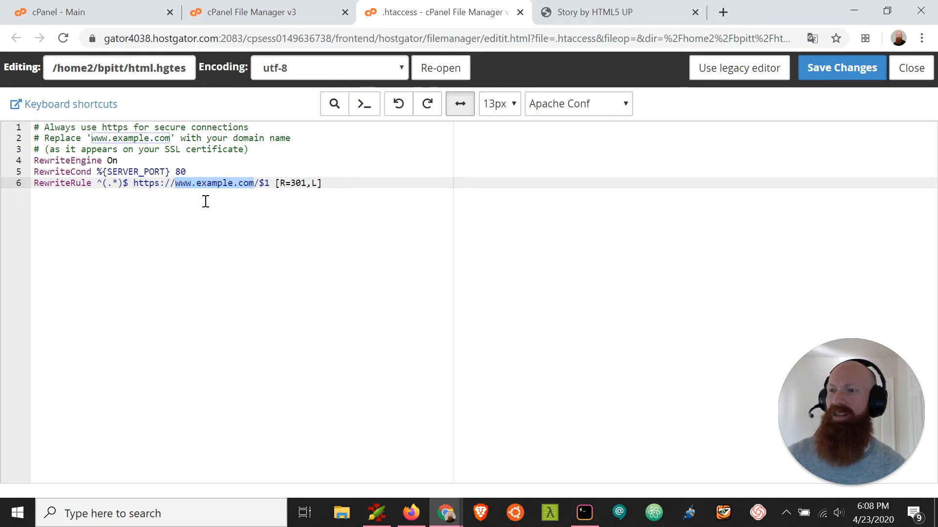
- Check the live site's domain and return to the .htaccess editor with the example.com rule
click(598, 12)
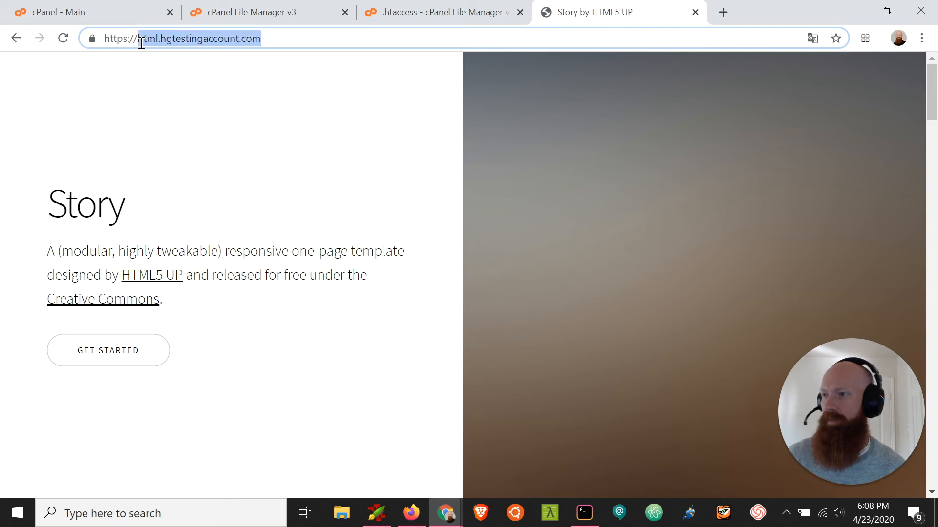
click(437, 12)
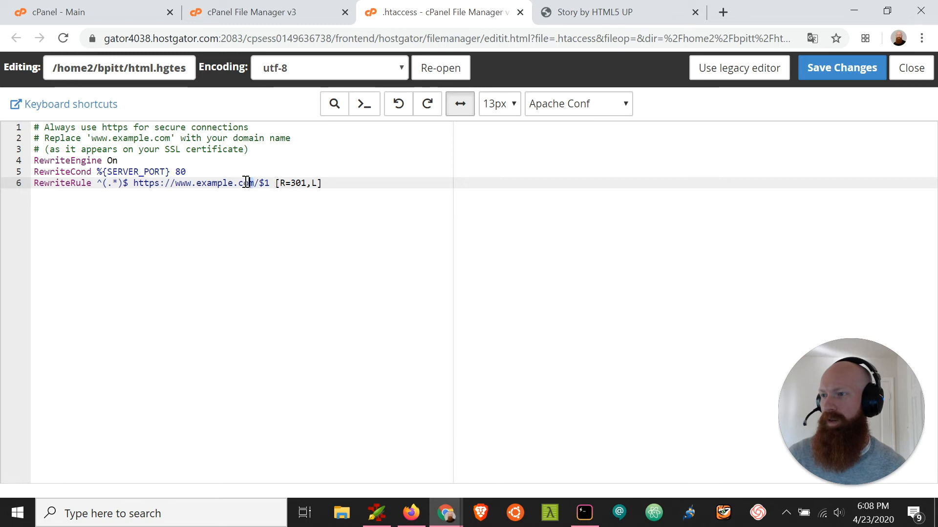
double_click(214, 182)
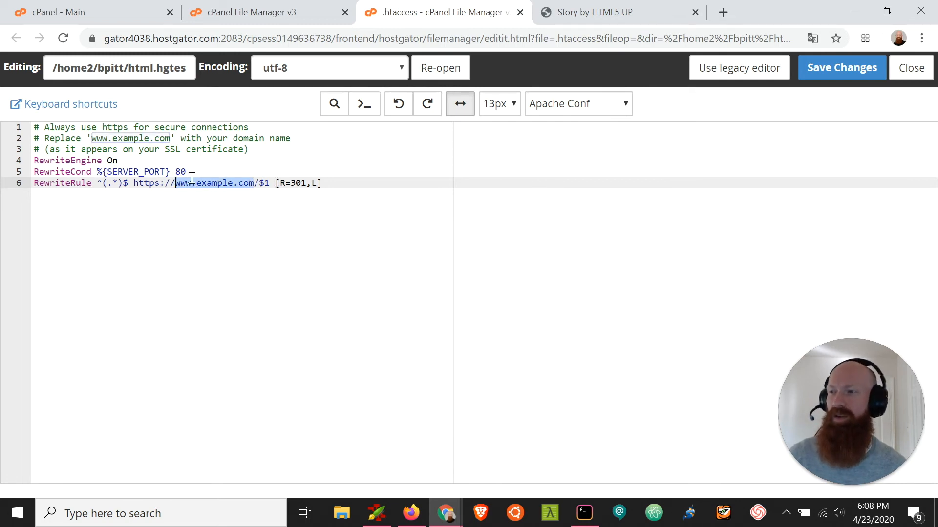
text(html.hgtestingaccount.com)
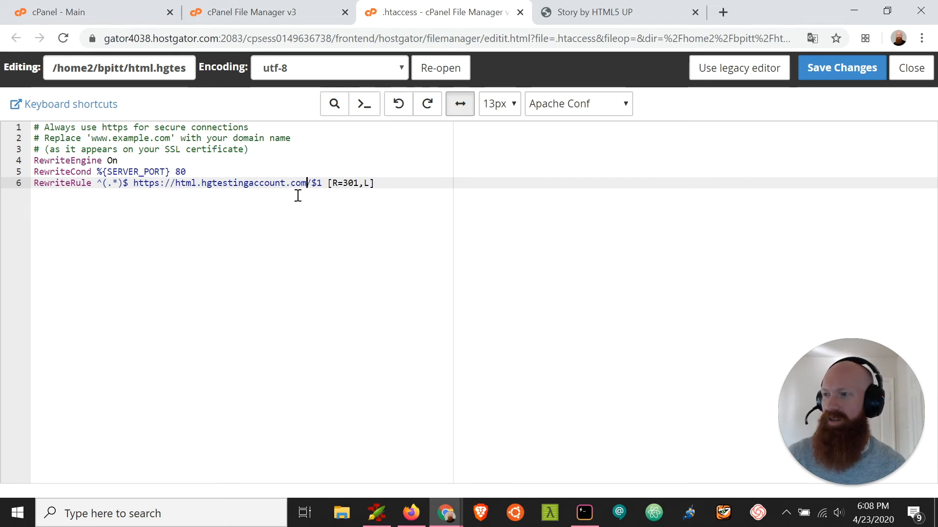
click(841, 68)
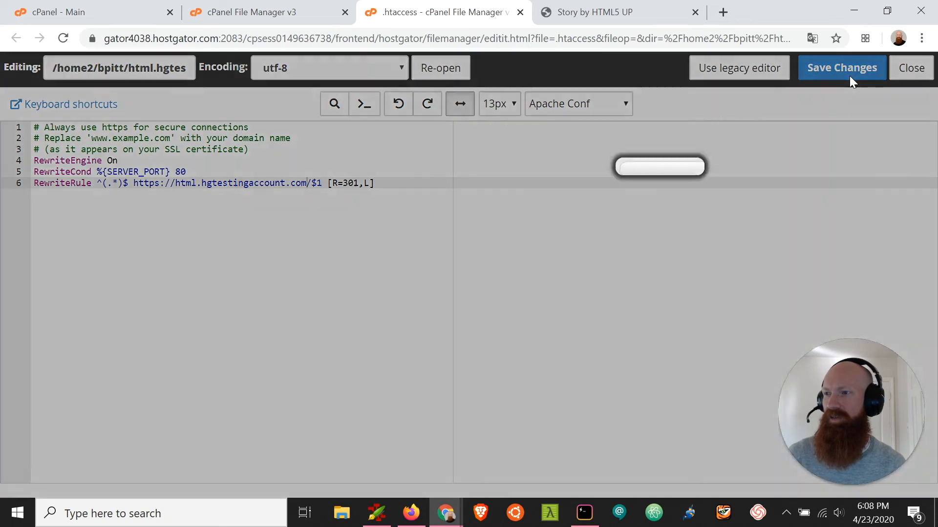
click(841, 68)
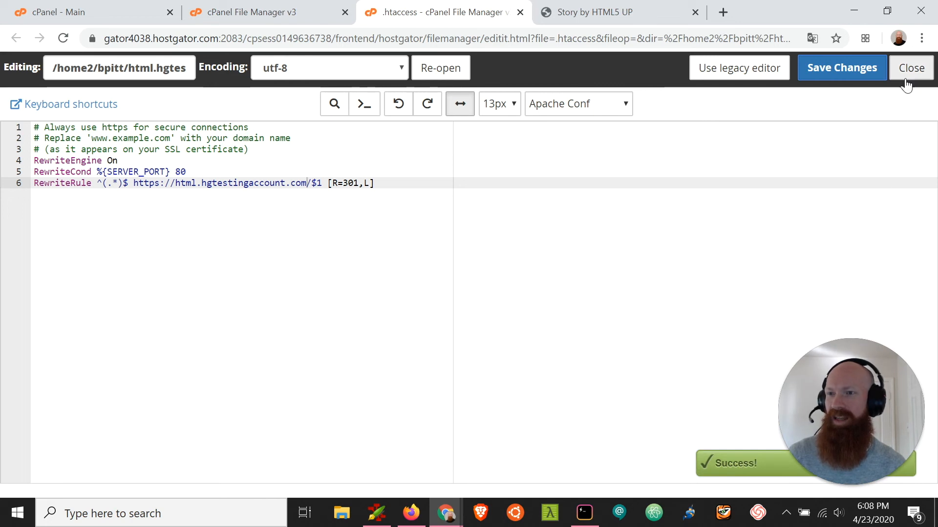
click(910, 67)
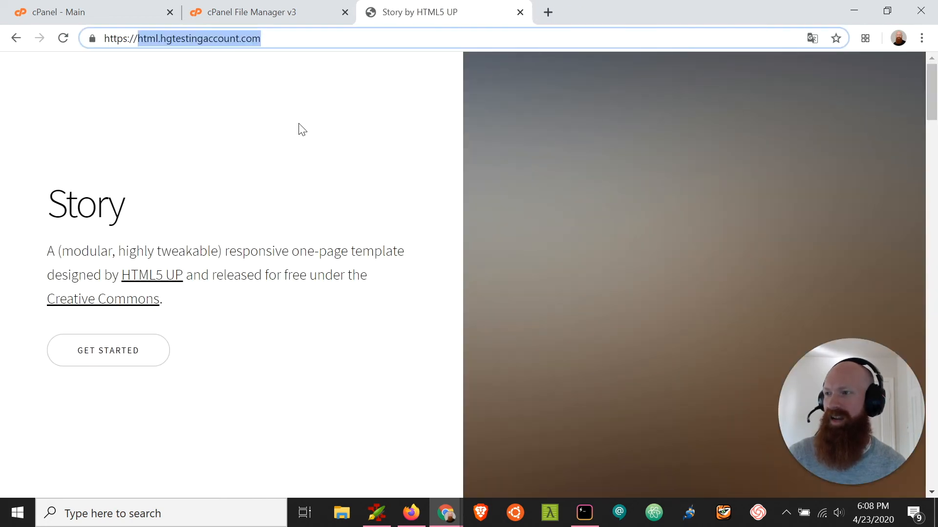
- Reload html.hgtestingaccount.com without the https prefix to confirm the secure redirect
click(164, 38)
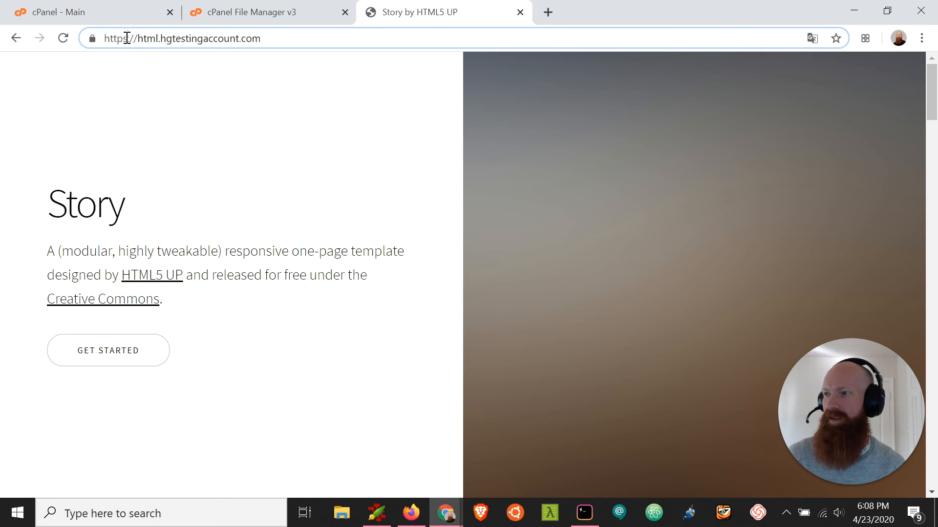
click(180, 38)
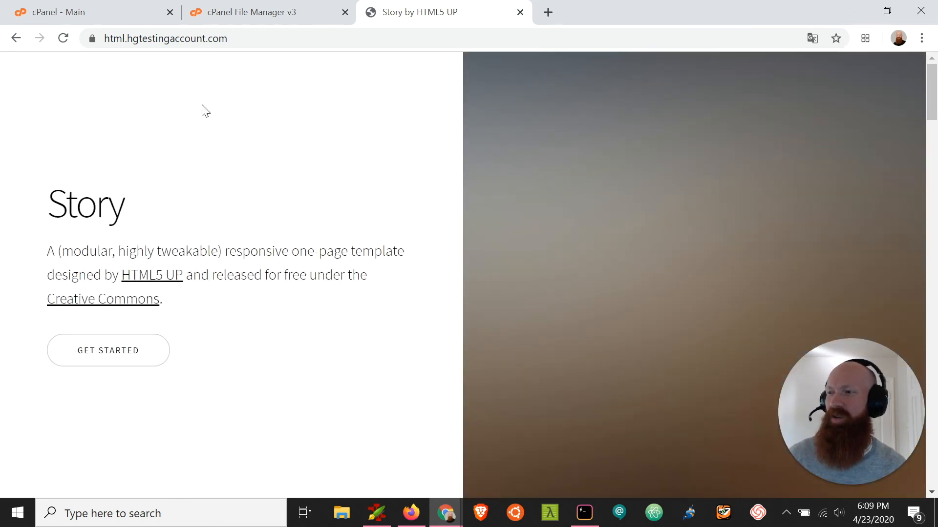
mouse_move(232, 107)
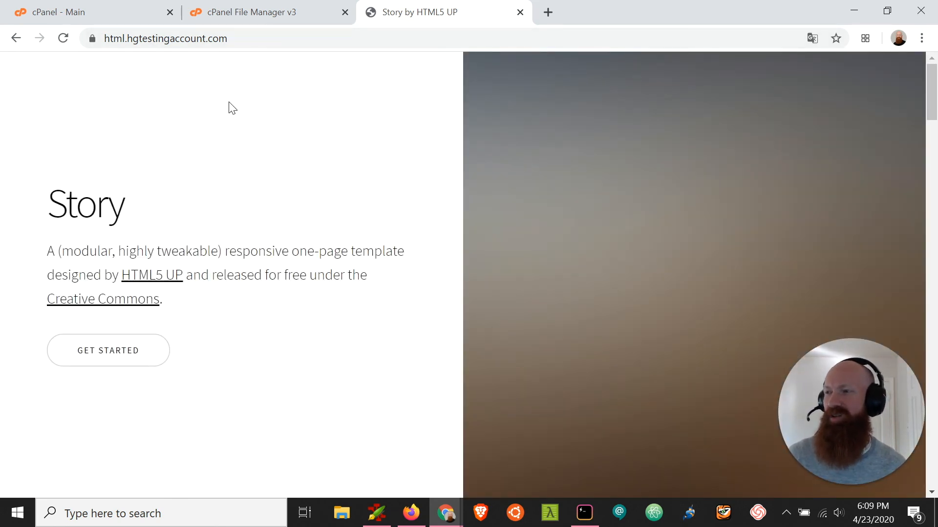